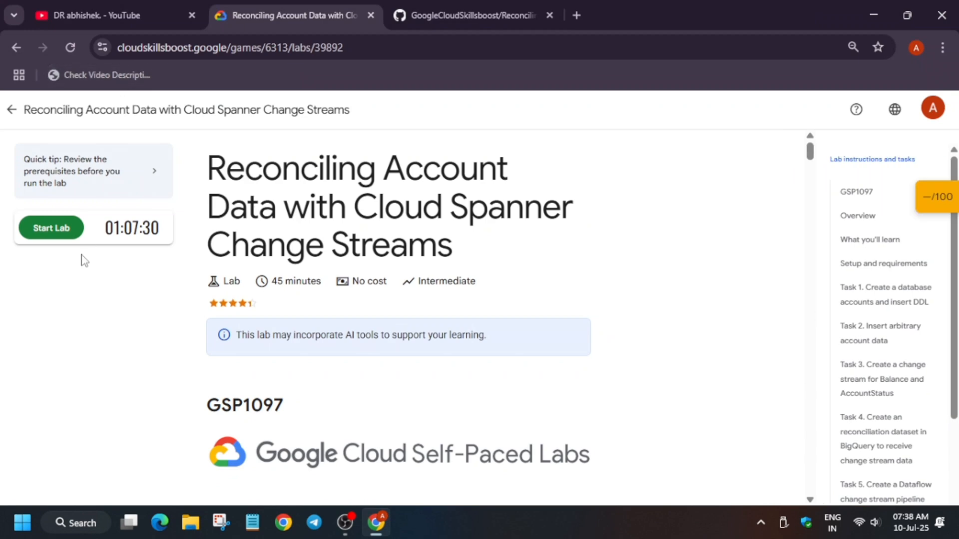
Start the lab and open the Google Cloud console in an incognito window
left_click(51, 227)
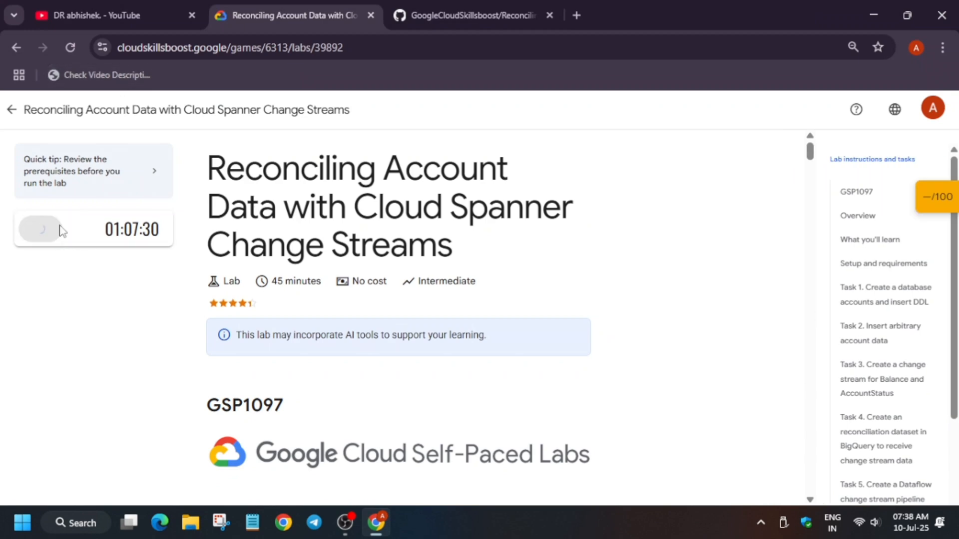
left_click(40, 230)
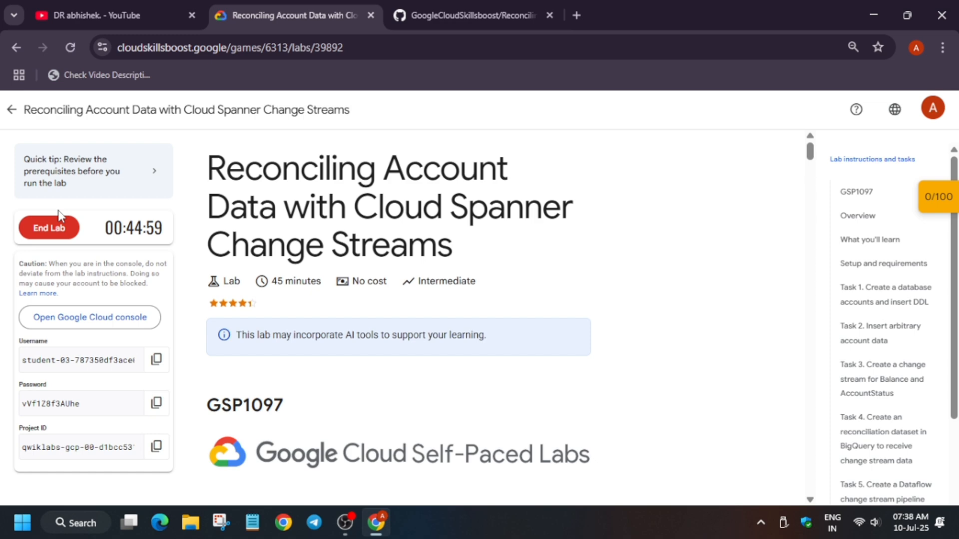
right_click(90, 317)
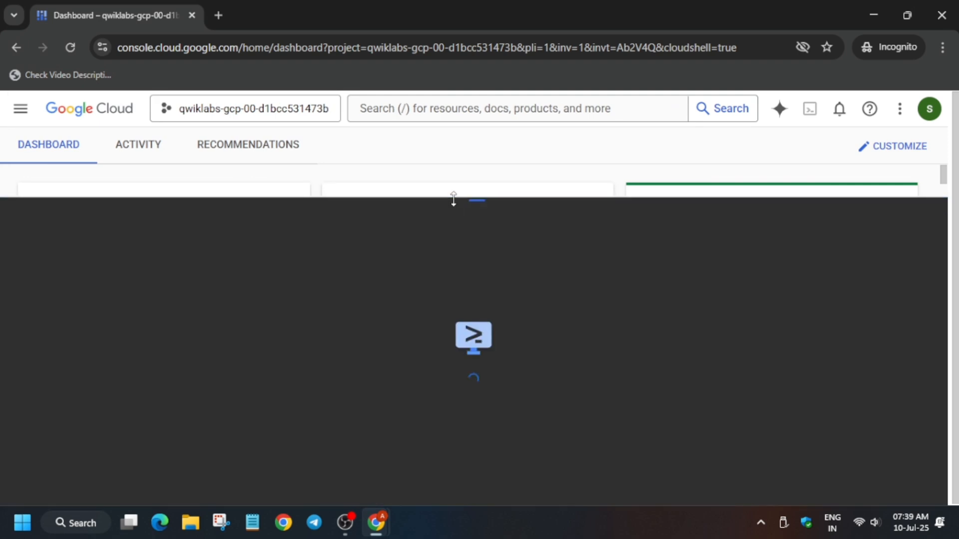
Activate and authorize Cloud Shell, enlarge terminal text, and run the changestream setup script
left_click(809, 108)
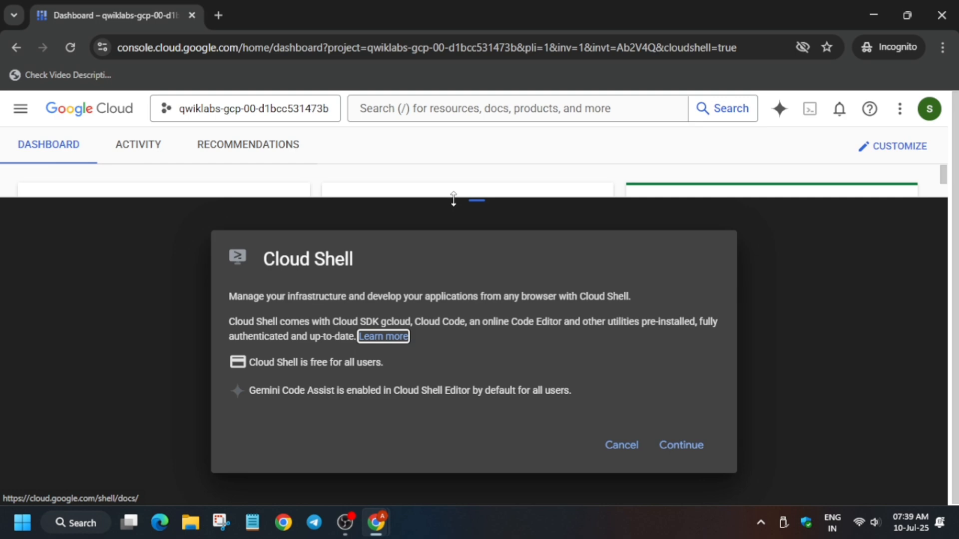
left_click(680, 444)
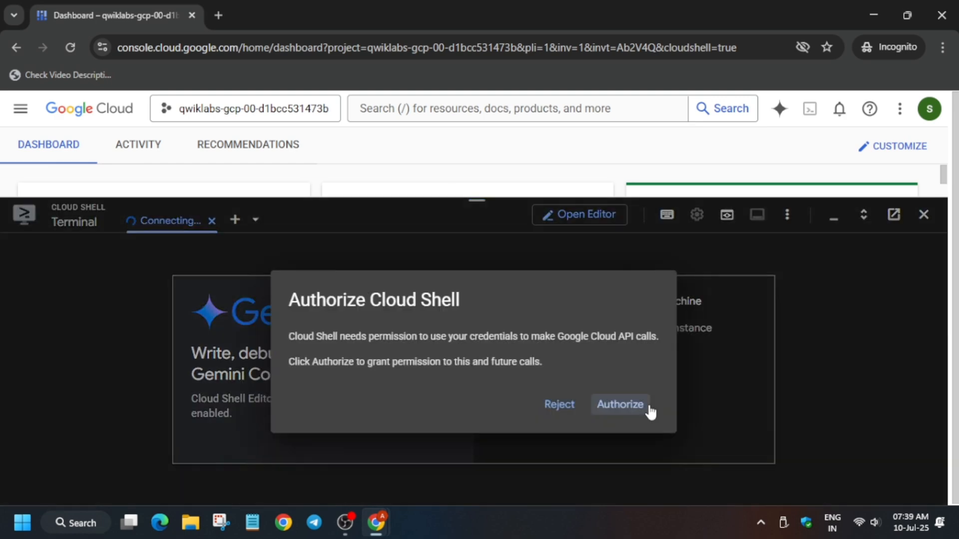
left_click(619, 404)
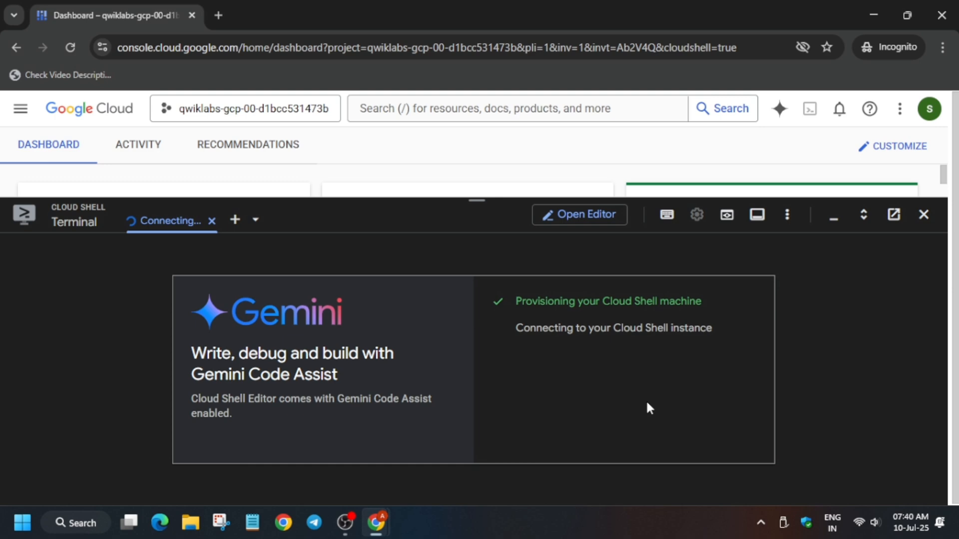
left_click(696, 215)
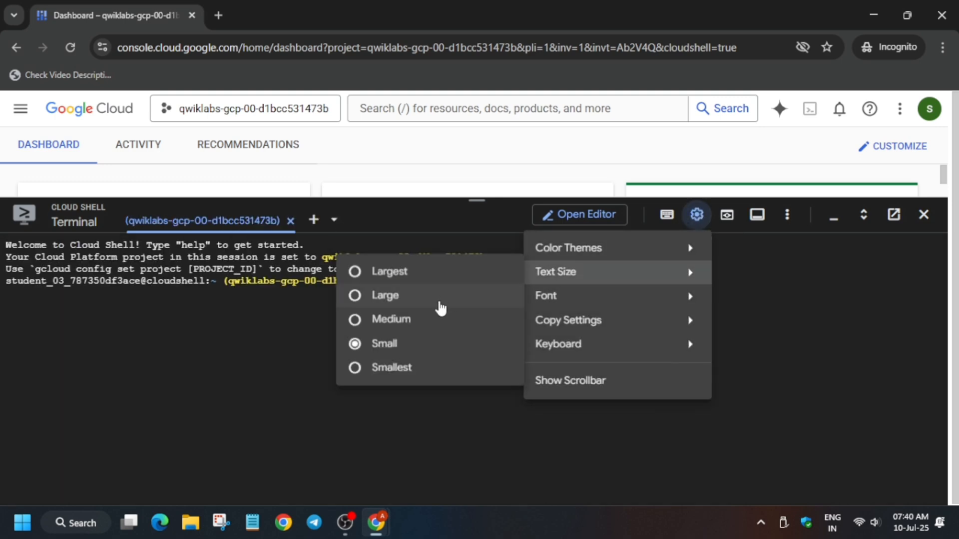
left_click(288, 15)
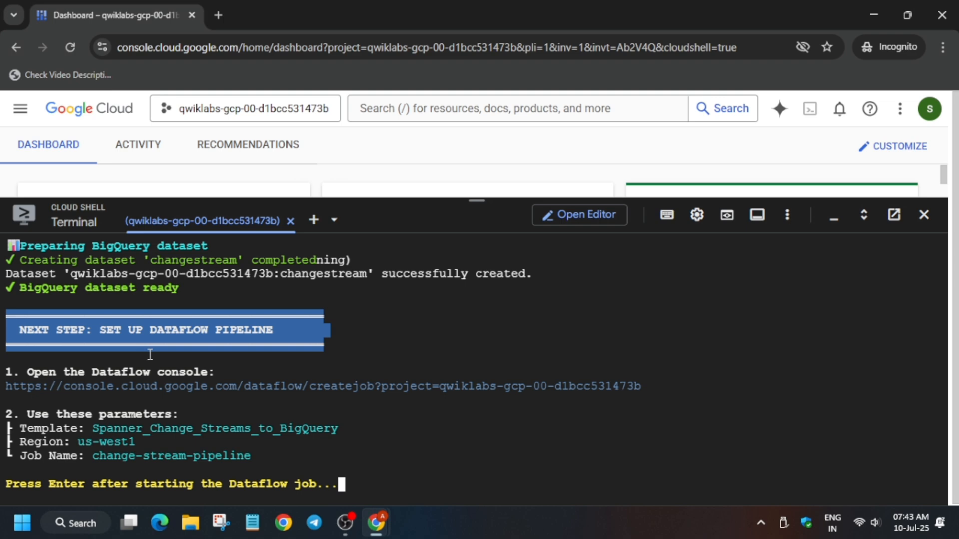
Copy the Task 5 template name and instance ID bitfoon-dev into the Dataflow job form
left_click(323, 386)
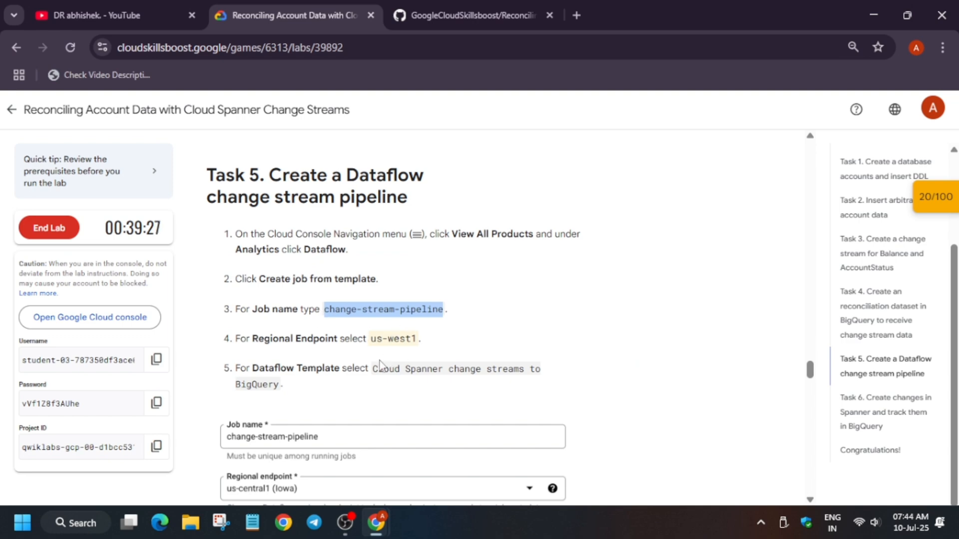
left_click_drag(371, 368, 278, 385)
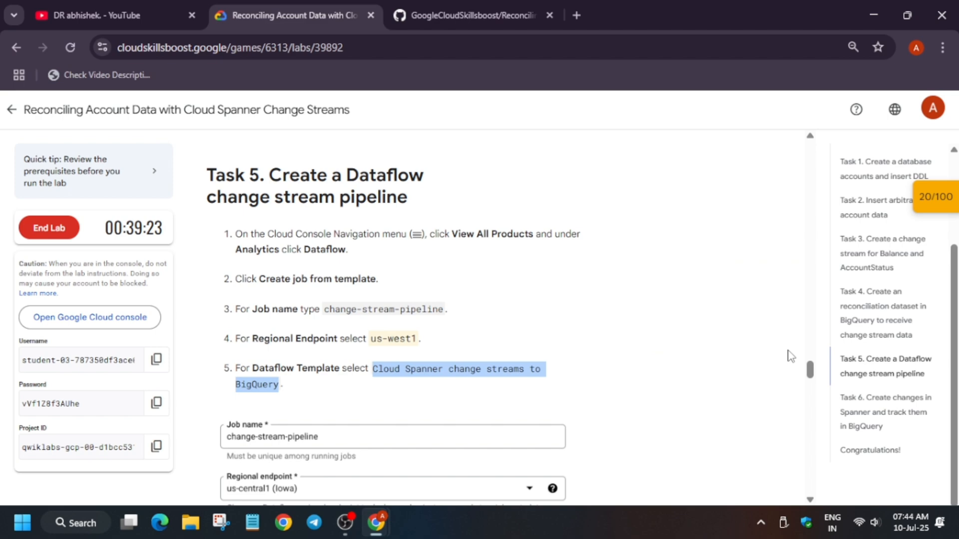
scroll("down", 3)
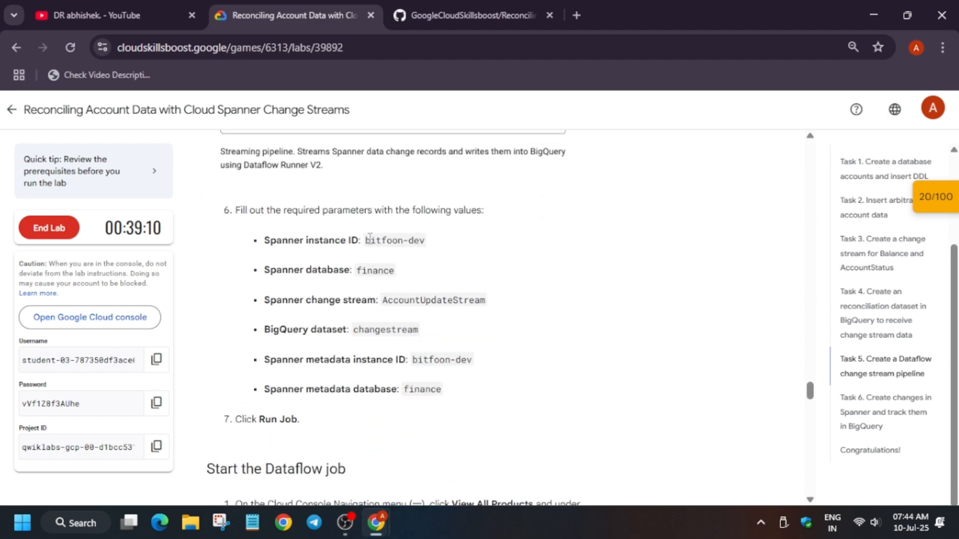
double_click(394, 240)
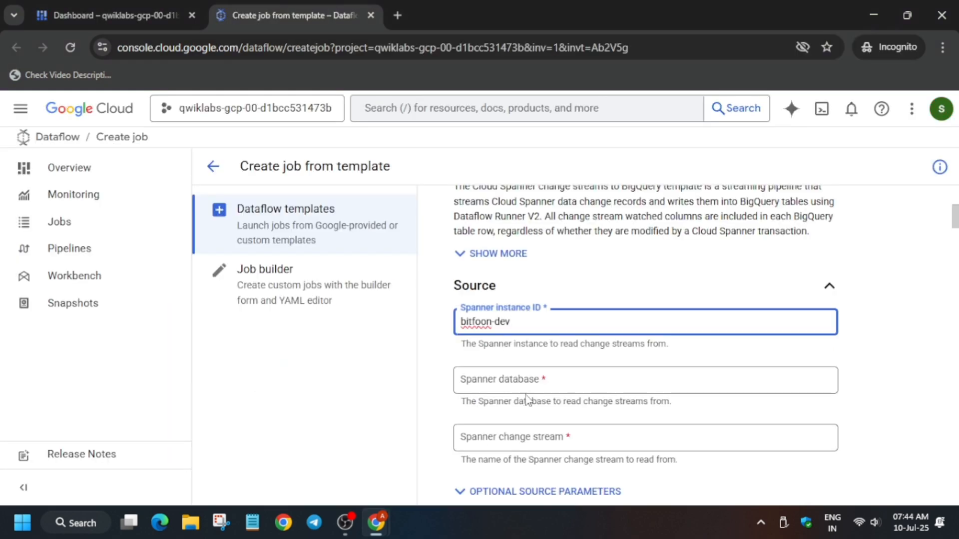
Fill the Spanner database, change stream, BigQuery dataset and metadata fields, then submit the job
left_click(294, 15)
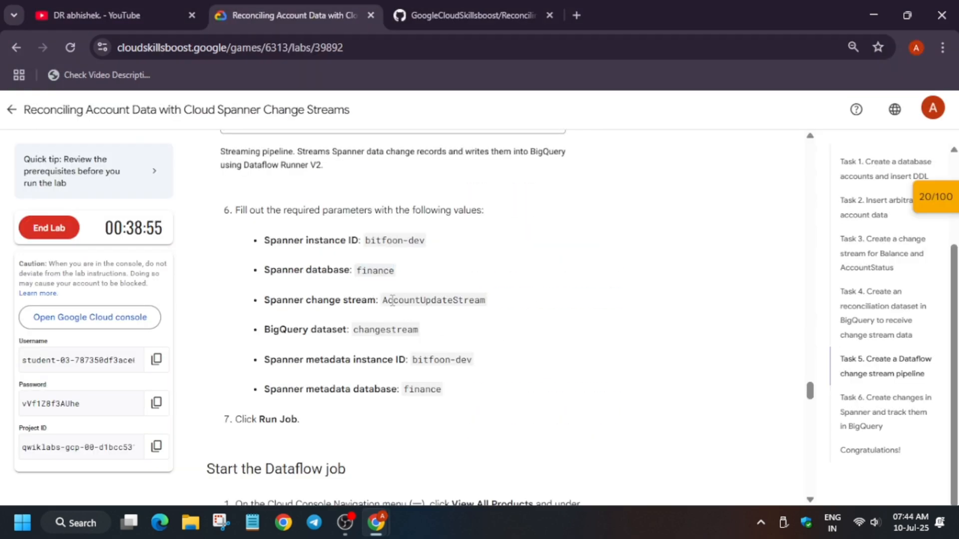
left_click(297, 14)
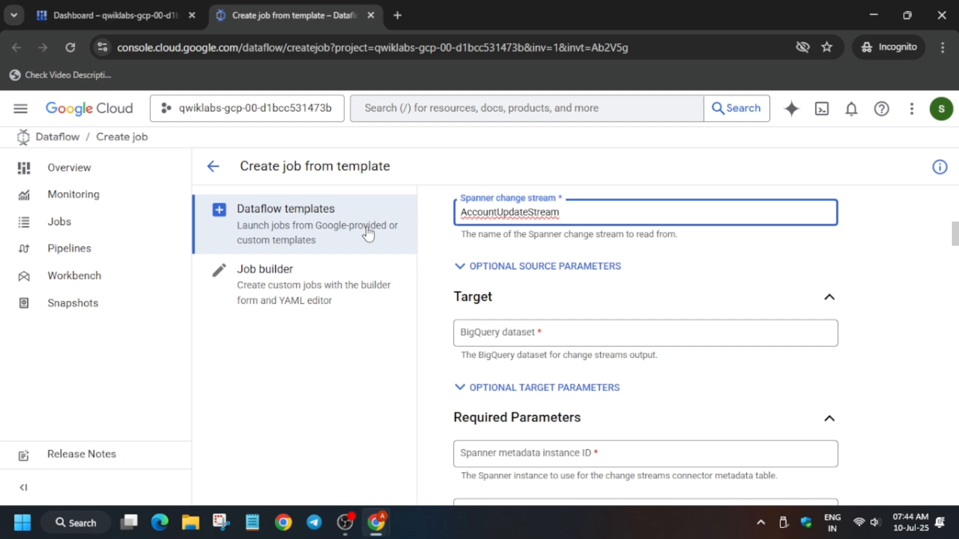
left_click(288, 15)
type("finance")
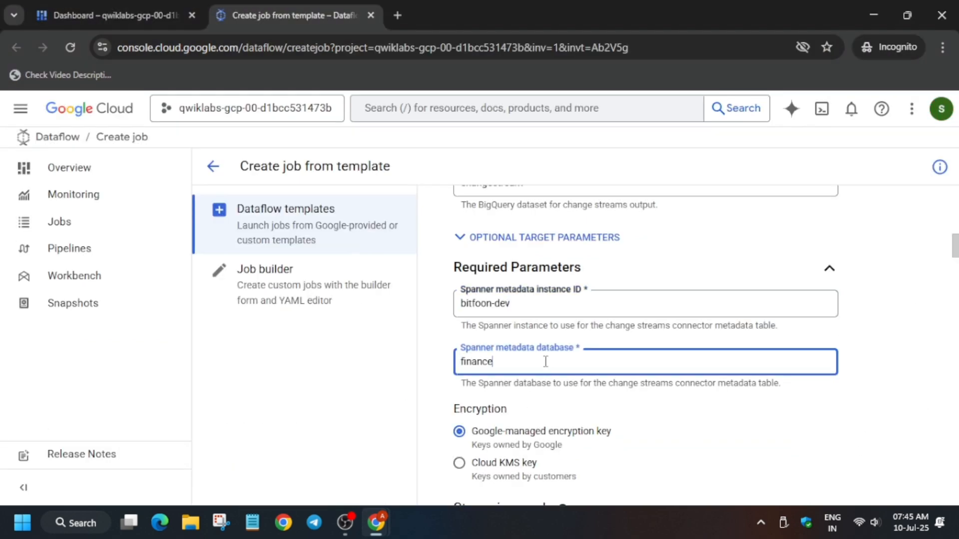
left_click(293, 16)
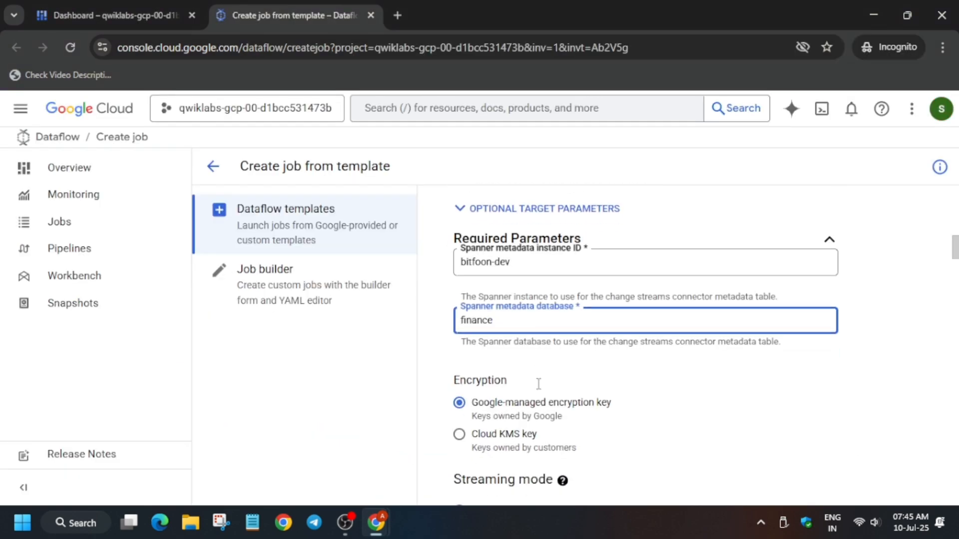
scroll("down", 3)
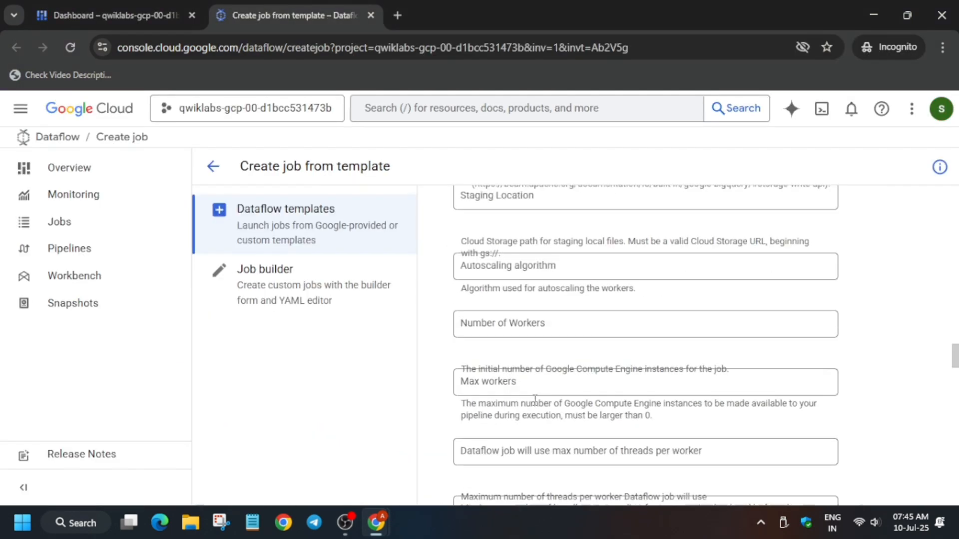
scroll("down", 3)
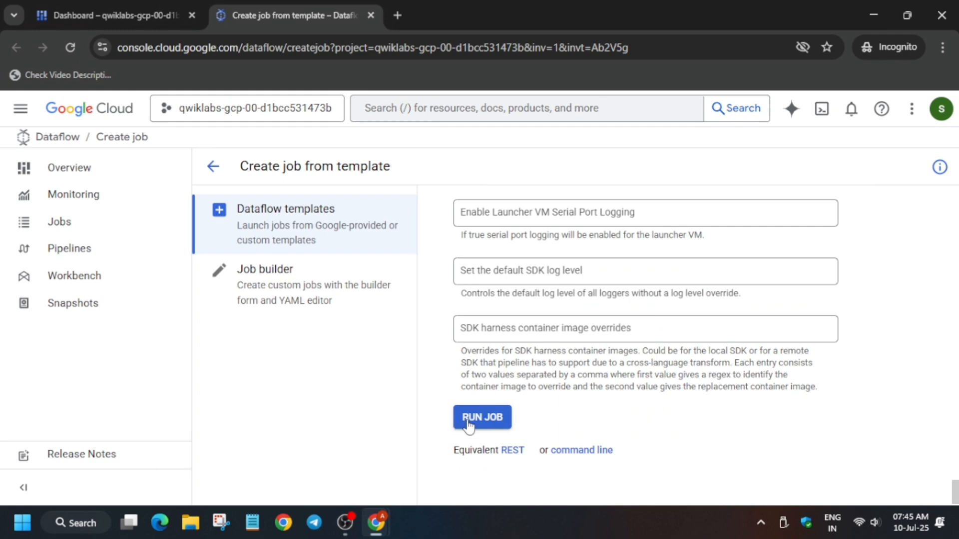
left_click(481, 417)
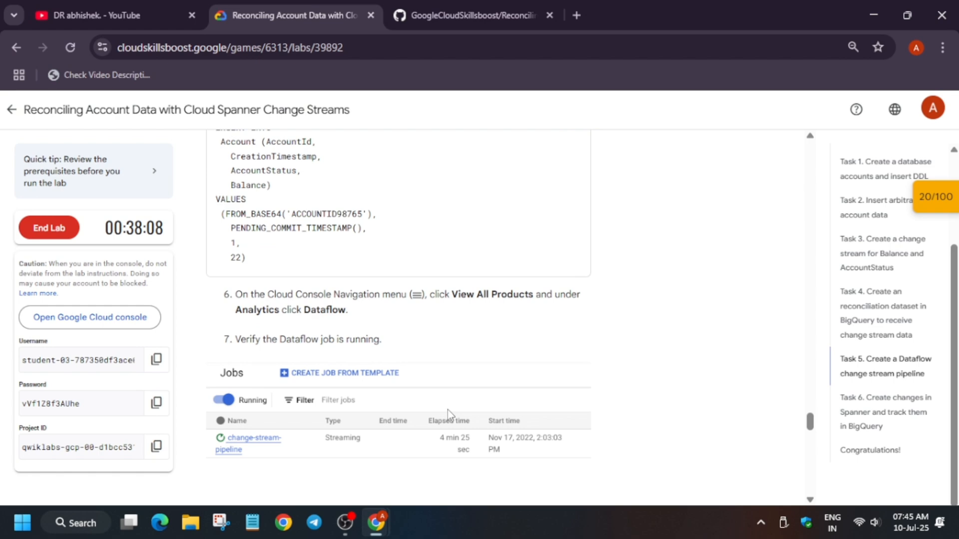
Run the Dataflow pipeline and Spanner changes progress checks, which still score 0 of 20
scroll("down", 3)
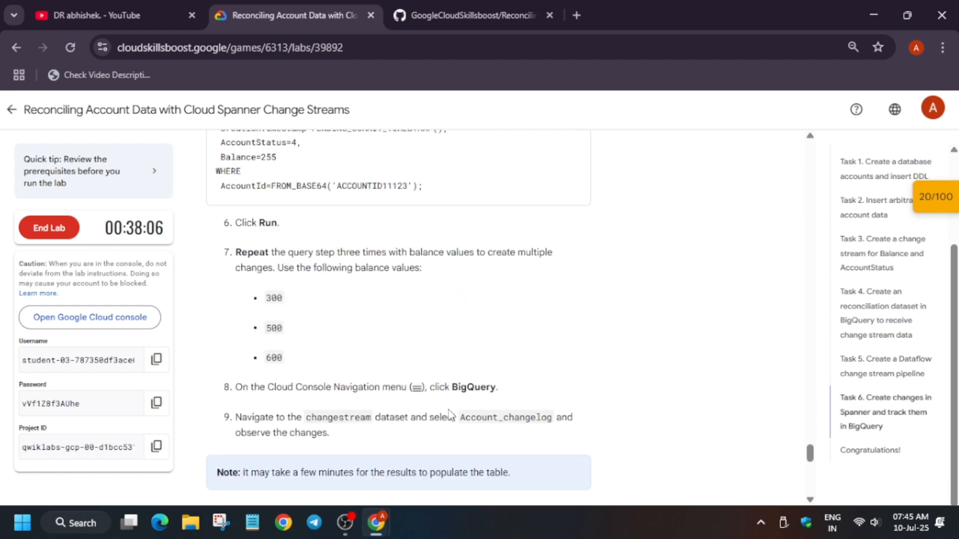
left_click(935, 196)
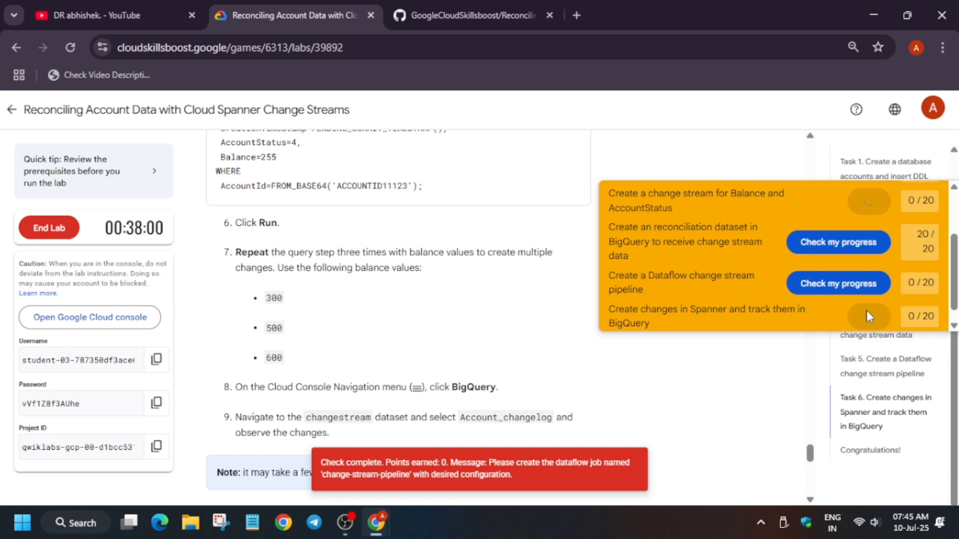
left_click(837, 317)
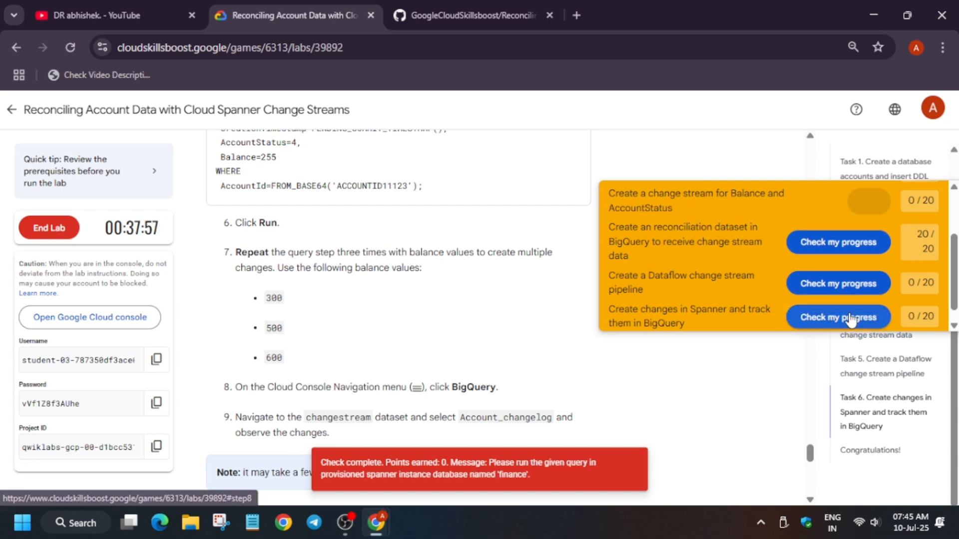
left_click(837, 316)
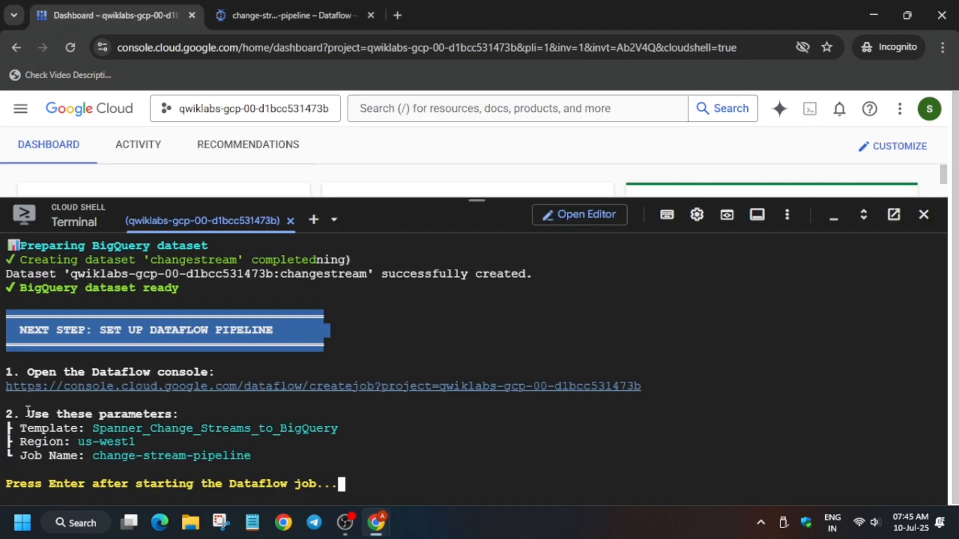
Refresh the Dataflow jobs list and open the still-queued change-stream-pipeline job's details
left_click(287, 15)
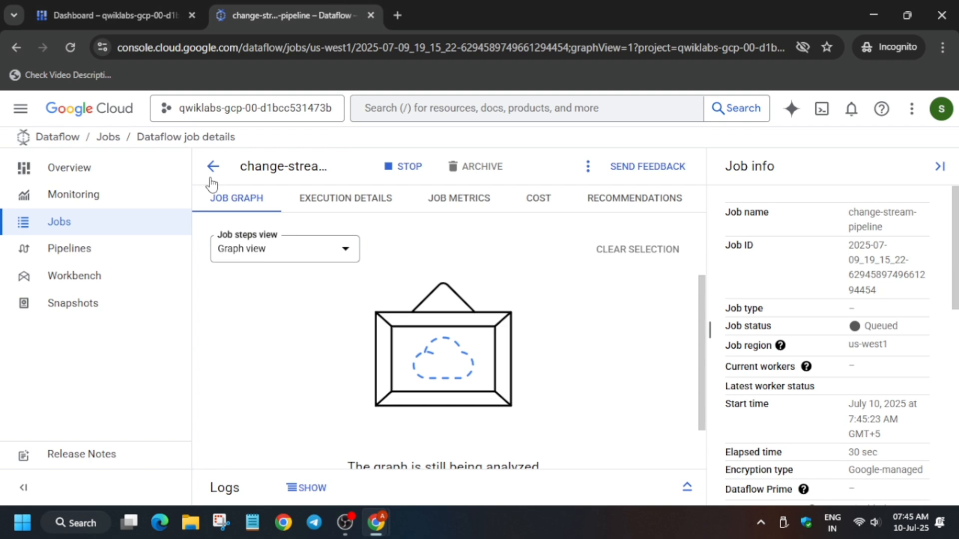
left_click(213, 166)
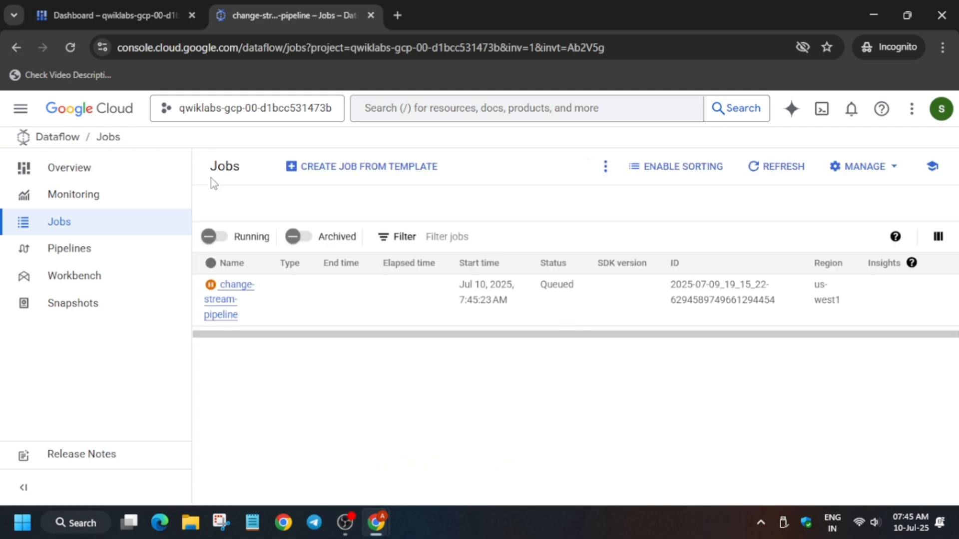
left_click(228, 299)
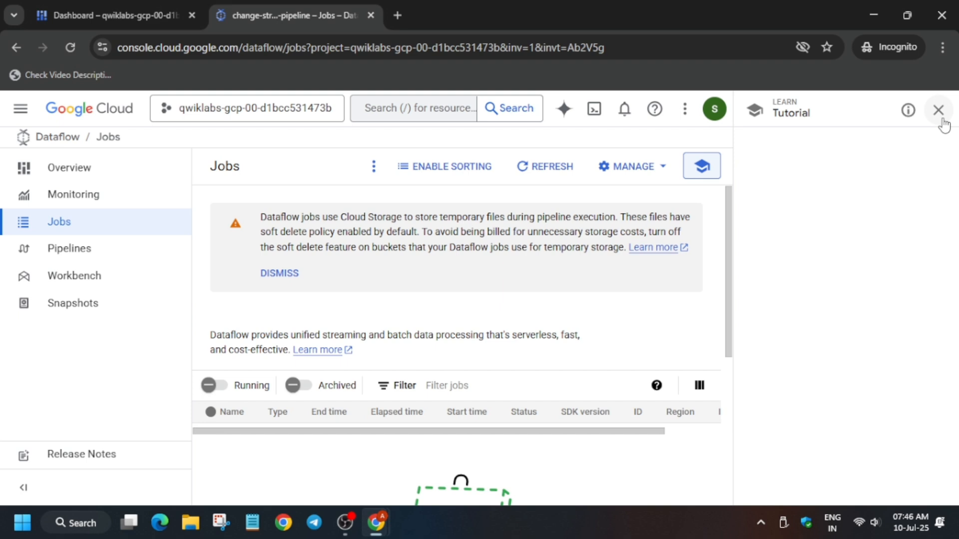
left_click(939, 110)
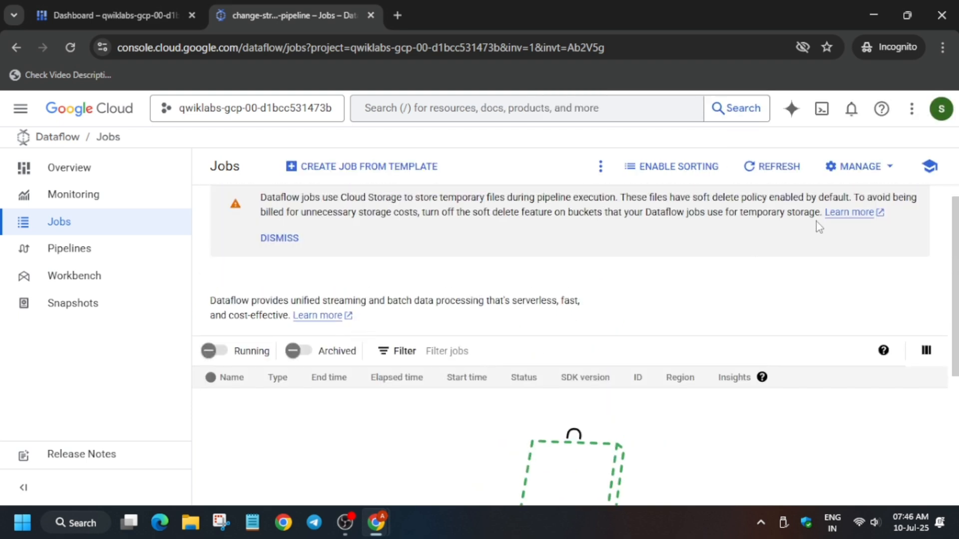
left_click(770, 166)
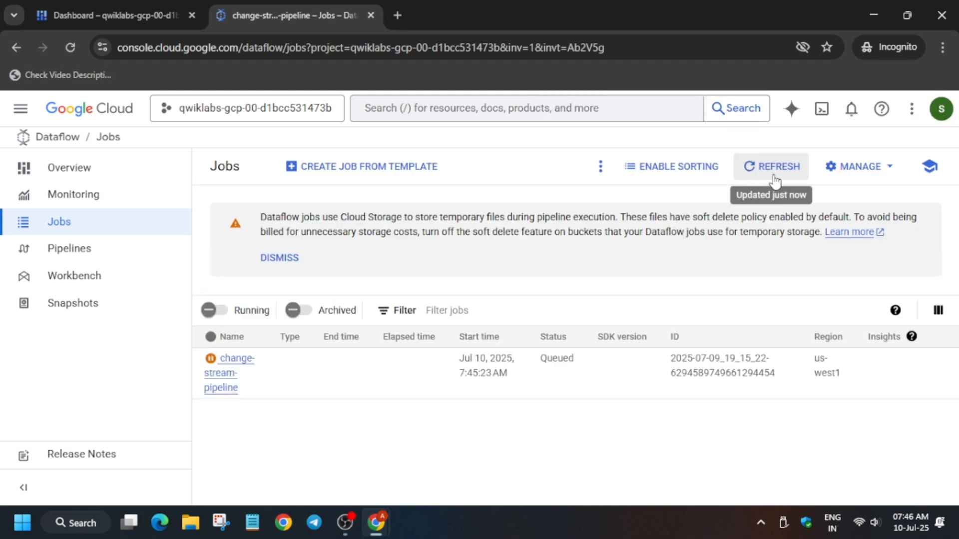
left_click(228, 374)
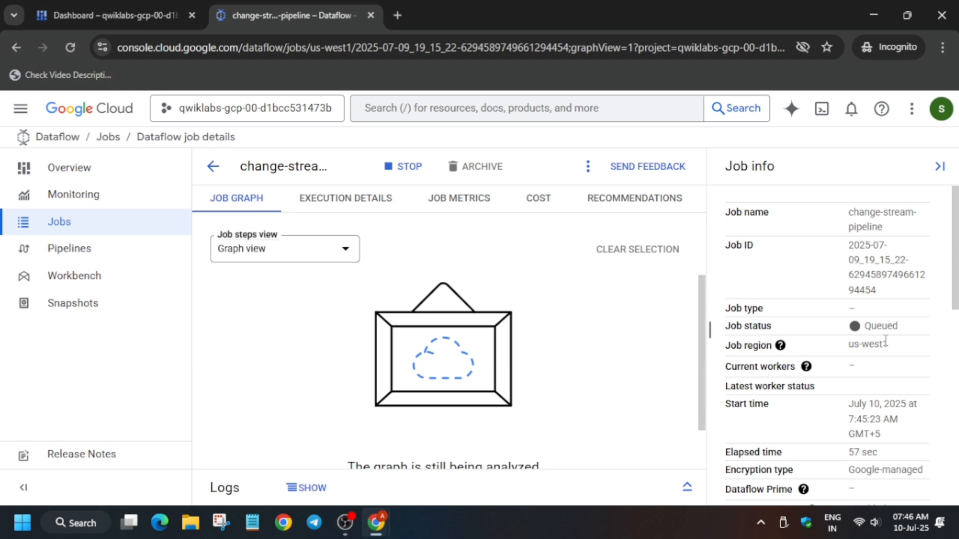
left_click(287, 16)
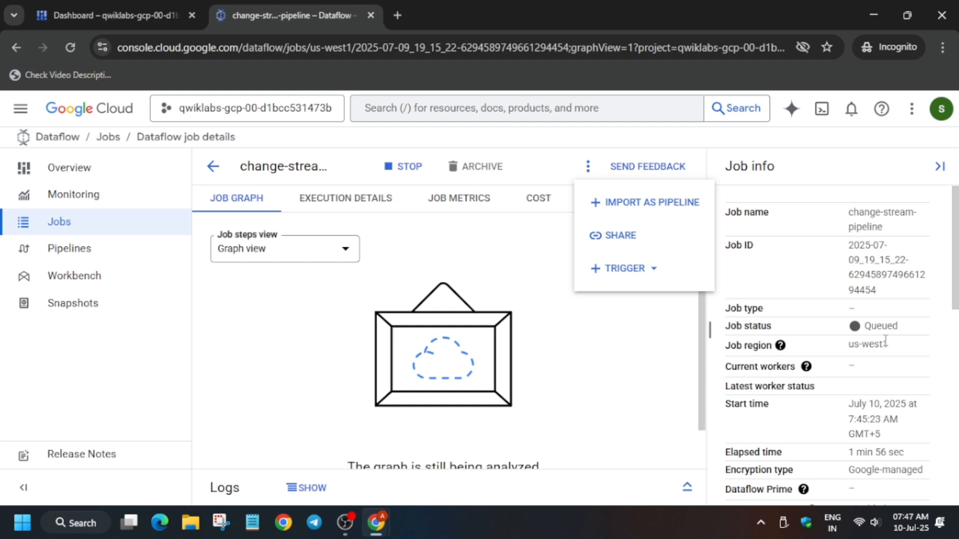
left_click(110, 15)
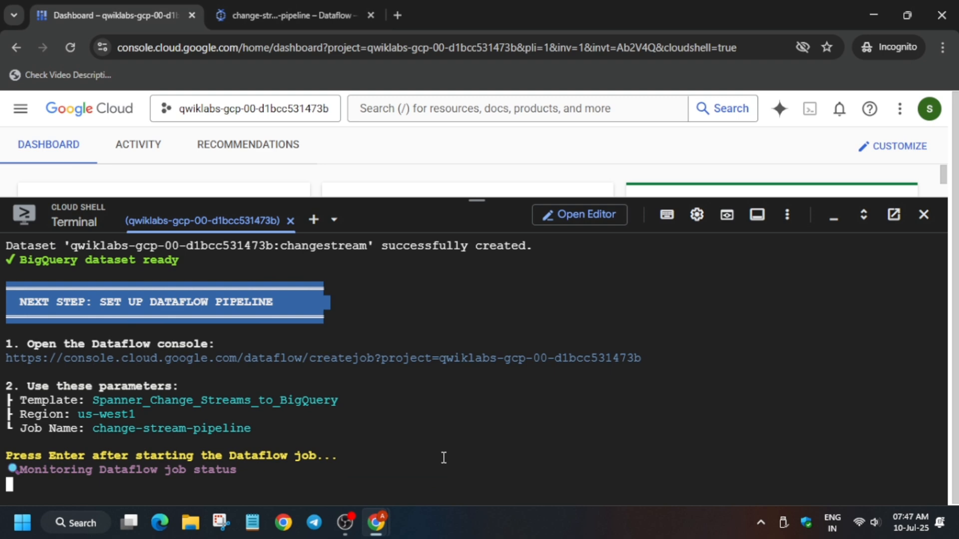
Confirm in Cloud Shell that the Dataflow job has started
key("enter")
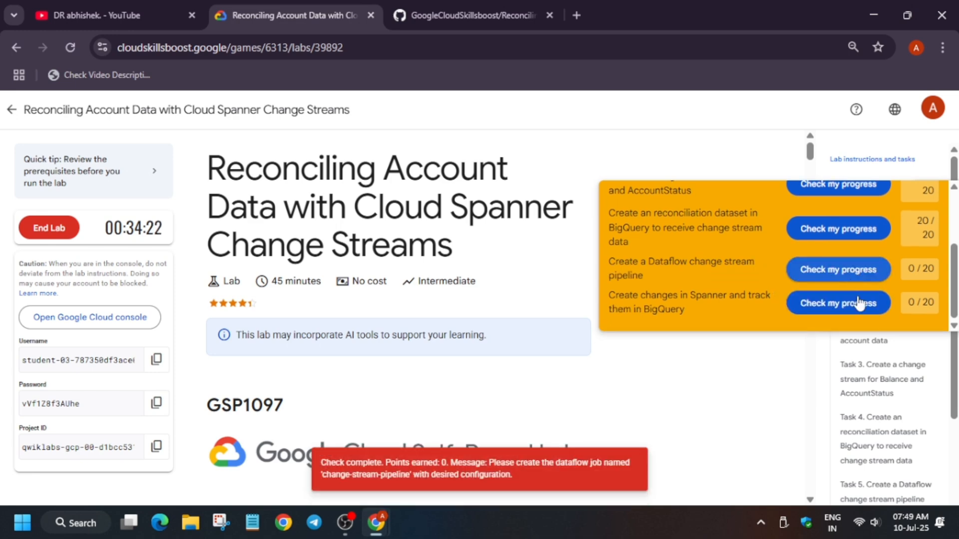
Recheck the Spanner changes task and confirm change-stream-pipeline now shows Running
left_click(837, 302)
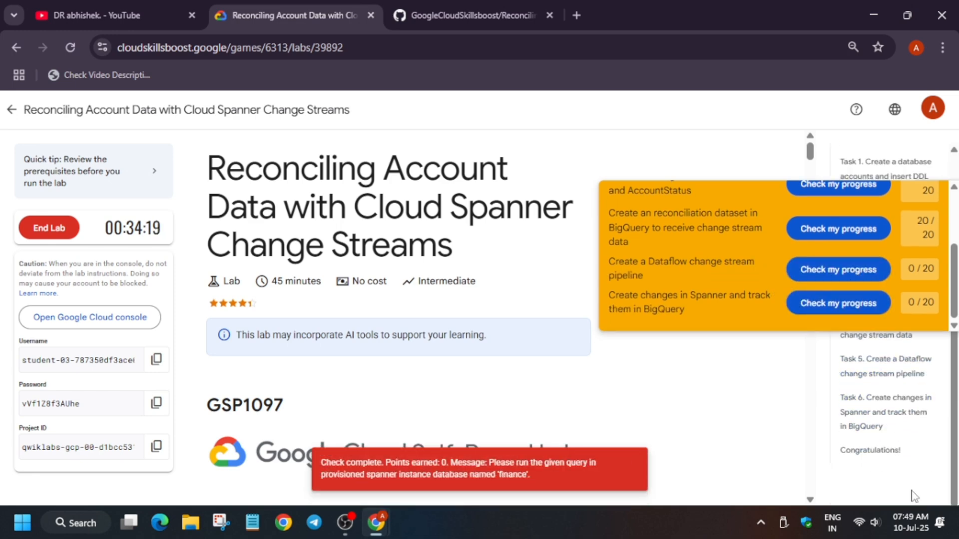
scroll("down", 3)
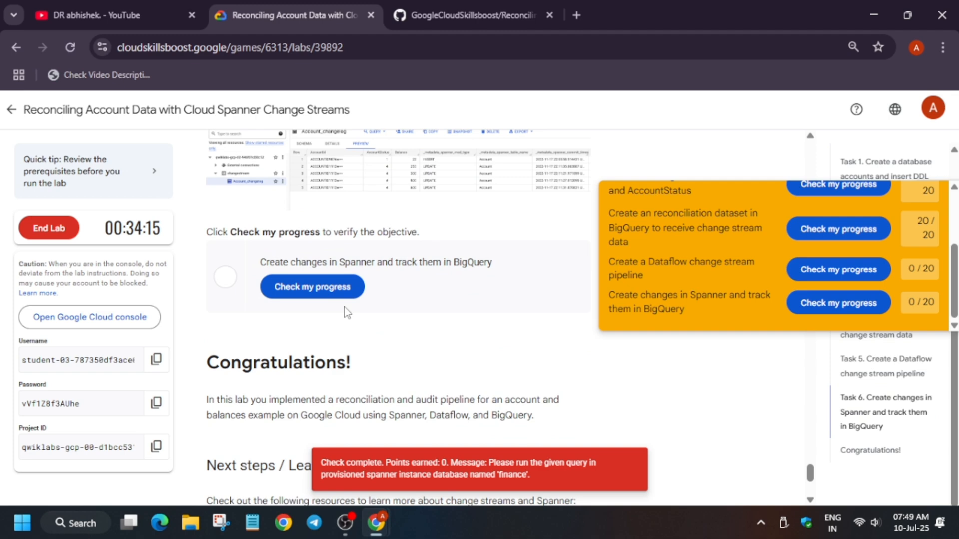
left_click(311, 286)
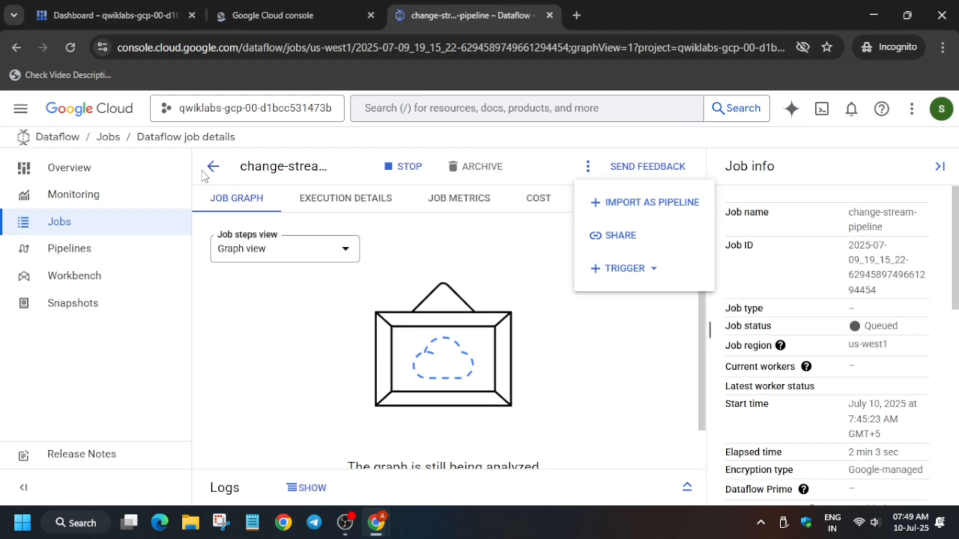
left_click(212, 167)
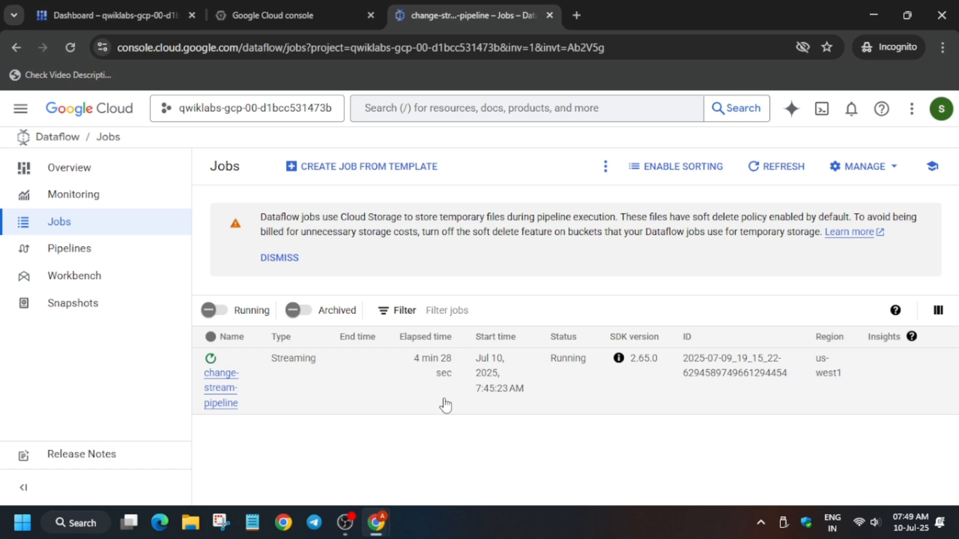
left_click(293, 16)
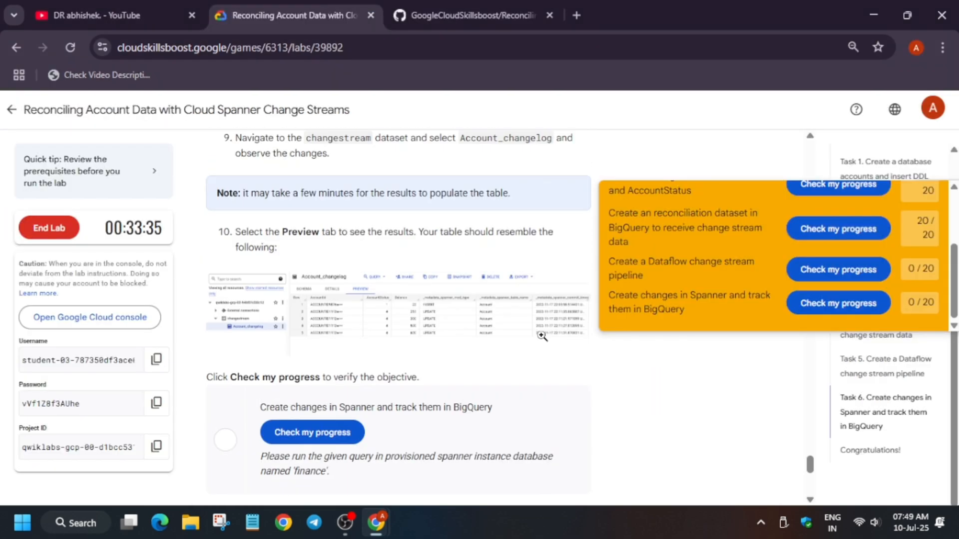
Rerun the Dataflow pipeline progress check in the lab
scroll("down", 3)
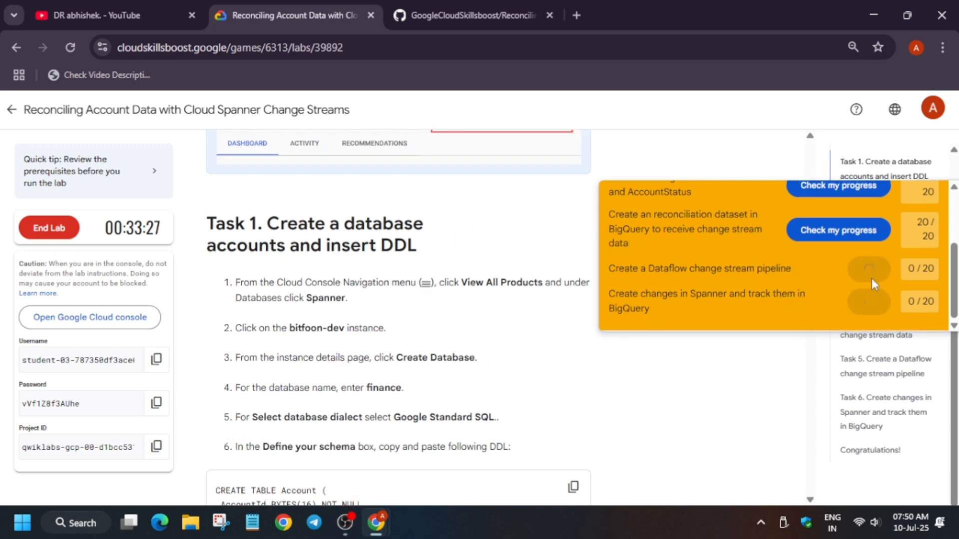
left_click(837, 267)
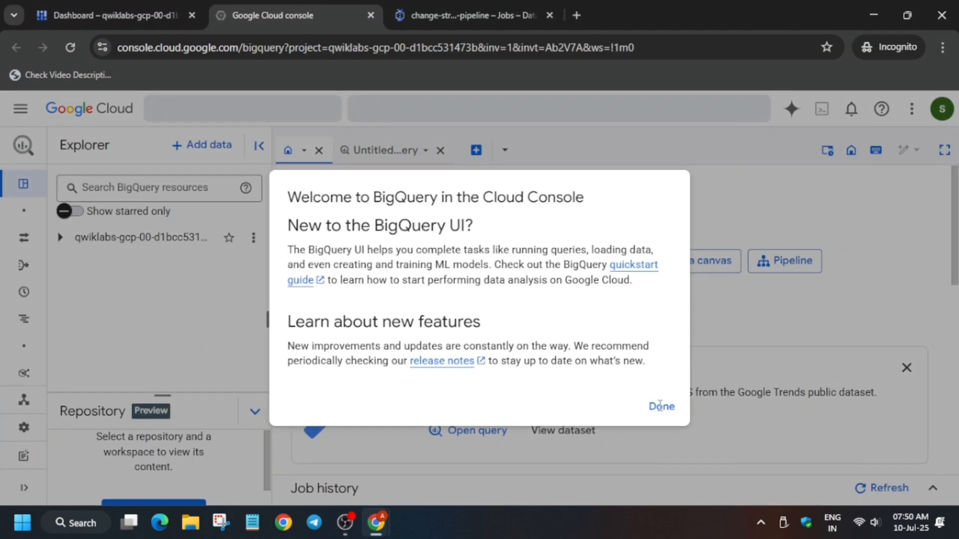
Dismiss the BigQuery welcome message and expand the project's resources
left_click(660, 406)
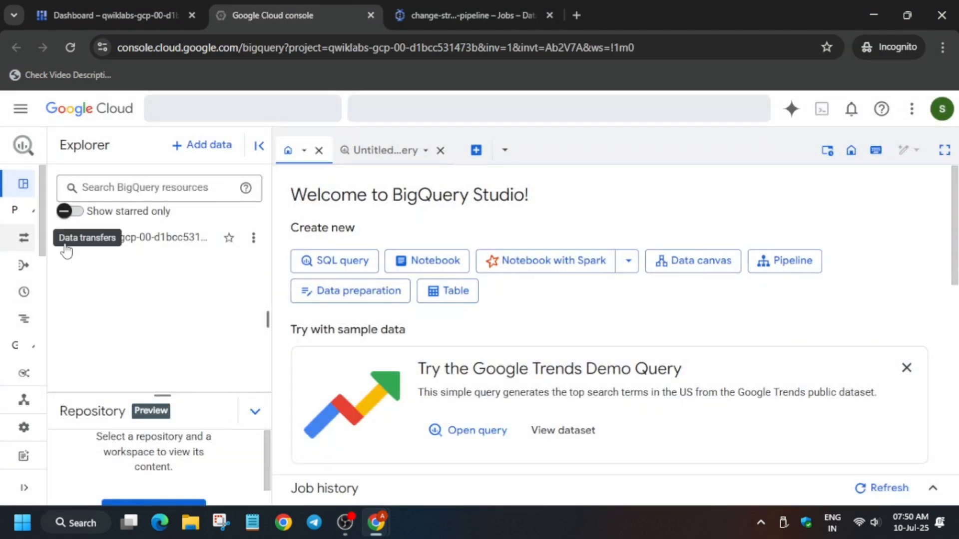
left_click(20, 108)
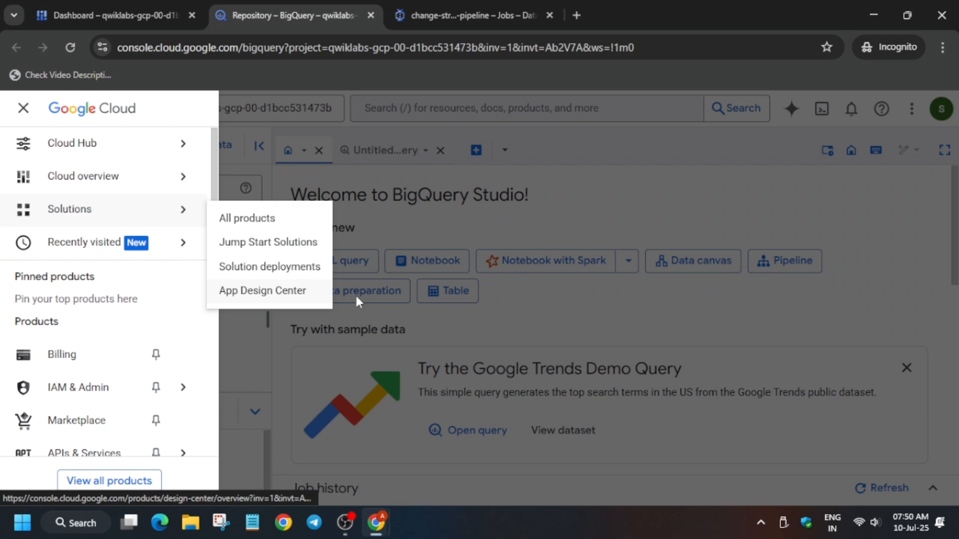
left_click(23, 109)
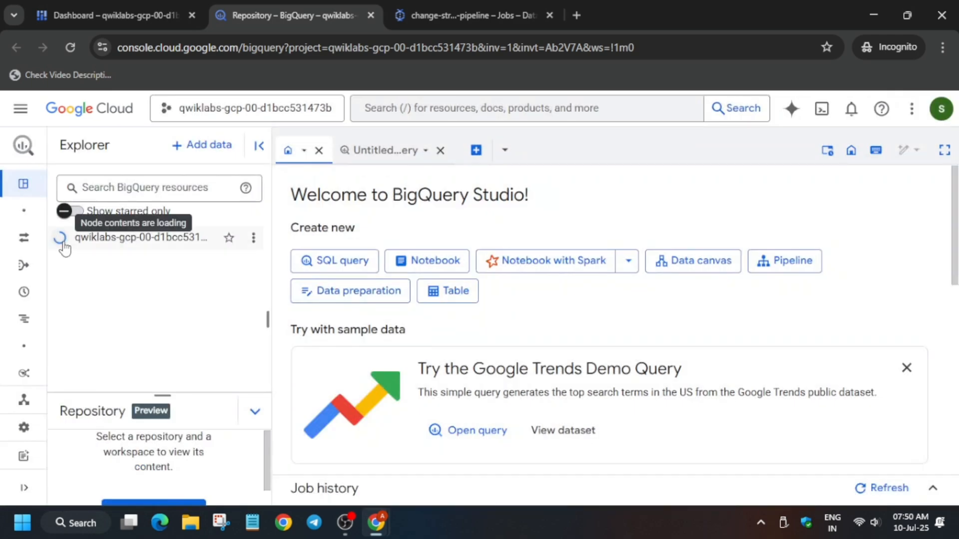
left_click(65, 237)
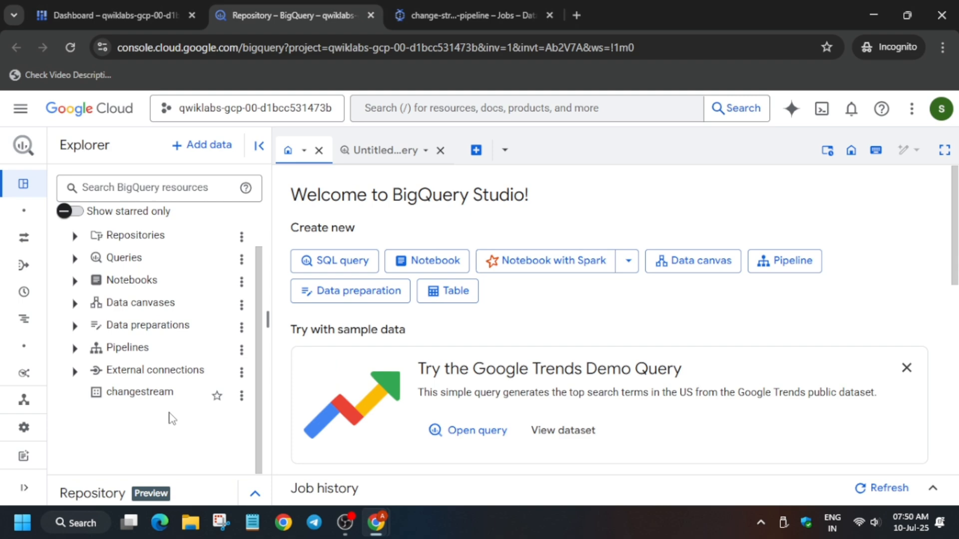
Reload BigQuery to list the changestream dataset and rerun the Spanner changes check
left_click(288, 15)
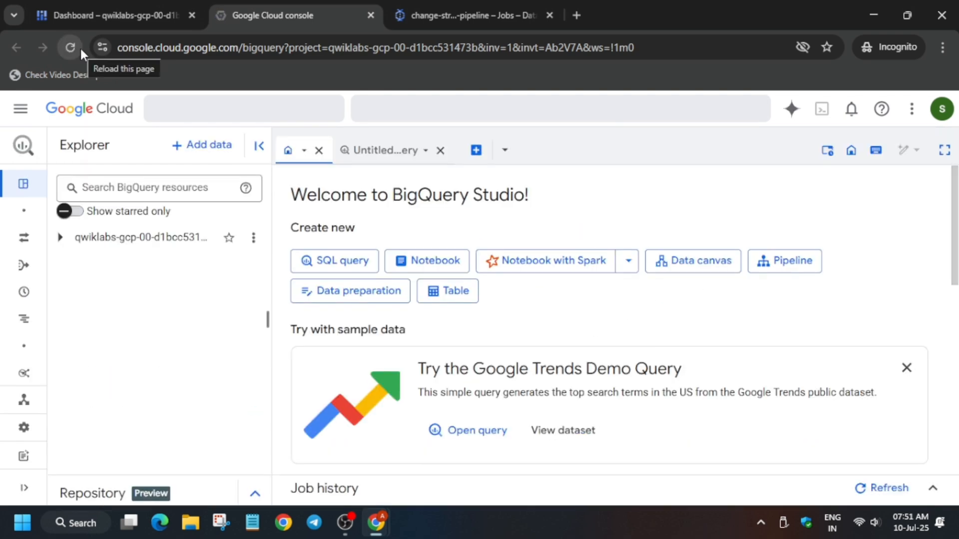
left_click(70, 47)
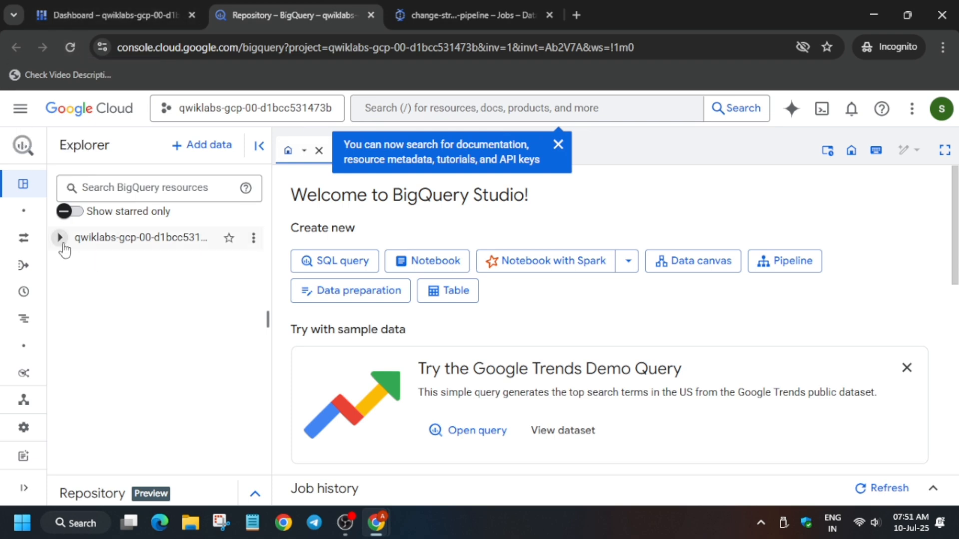
left_click(60, 238)
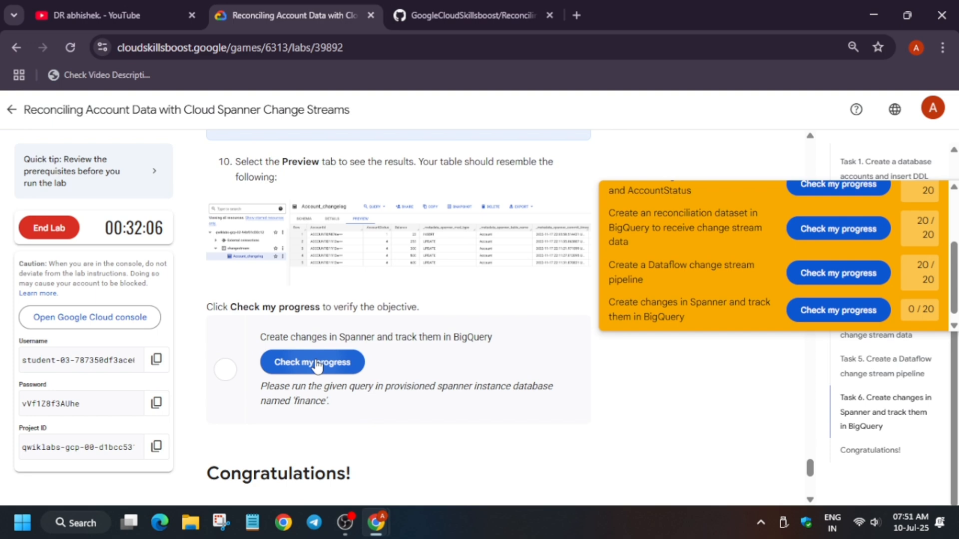
left_click(311, 362)
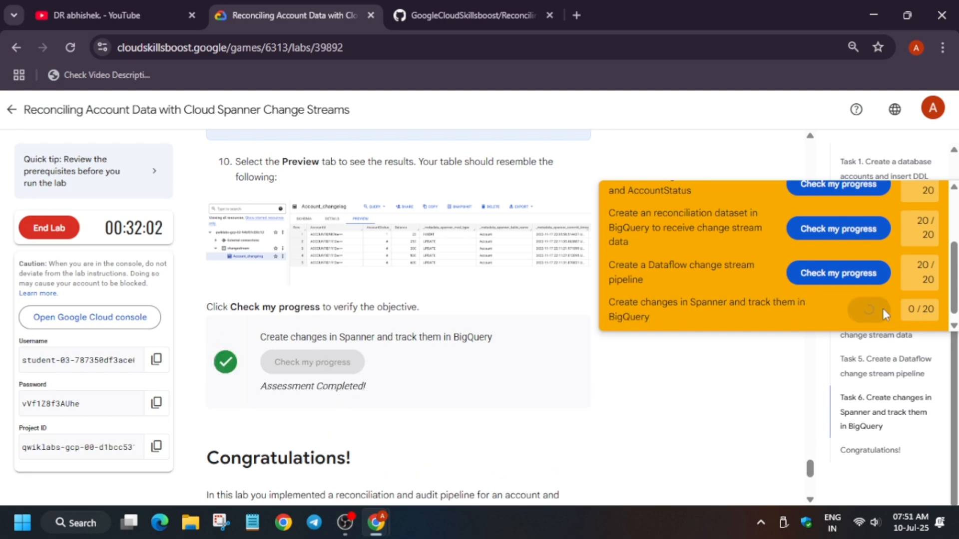